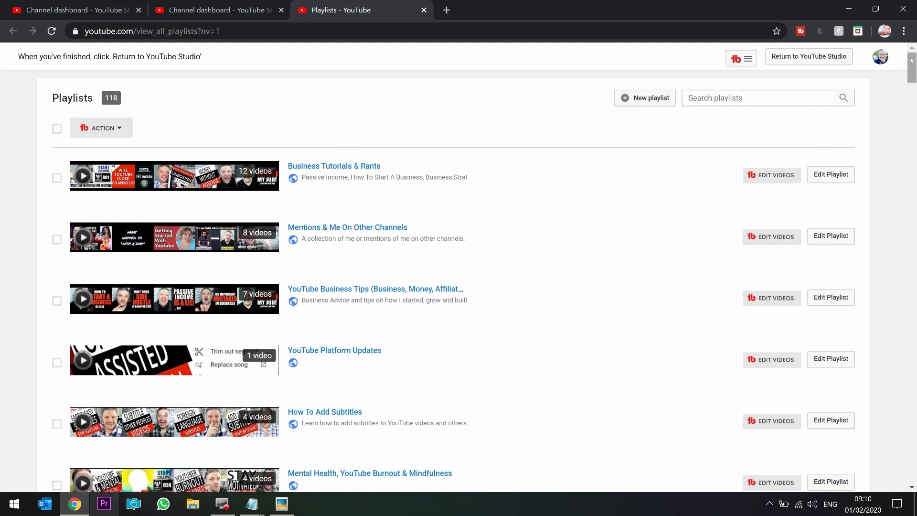
Start a new playlist and review its visibility choices, keeping Public
{"action": "scroll", "scroll_direction": "down", "scroll_amount": 3}
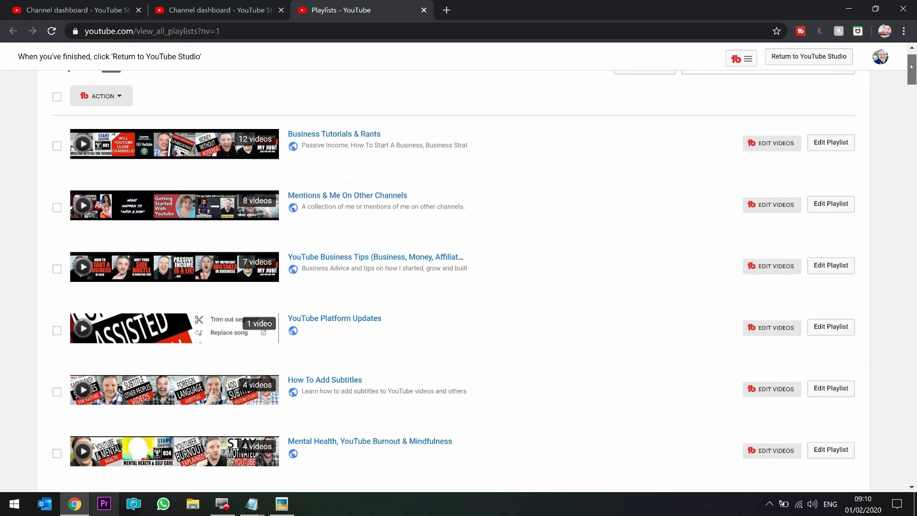
{"action": "scroll", "scroll_direction": "down", "scroll_amount": 3}
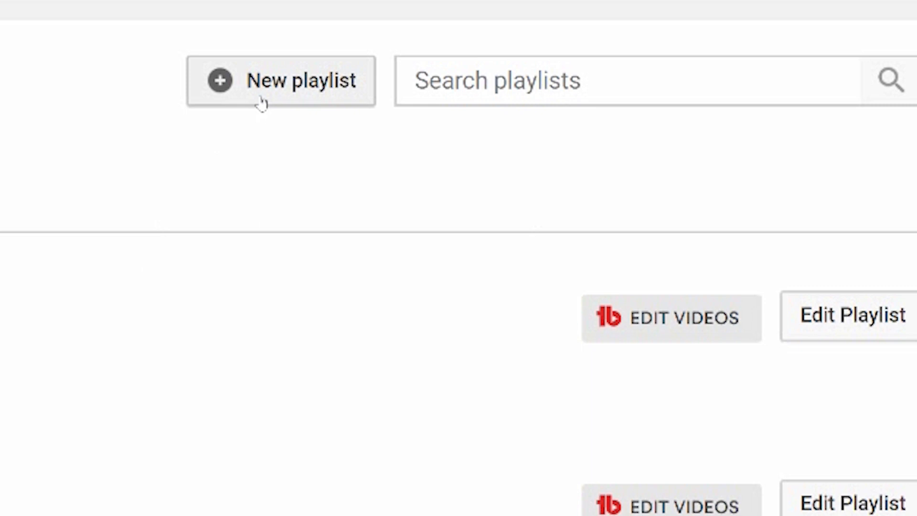
{"action": "left_click", "coordinate": [281, 80]}
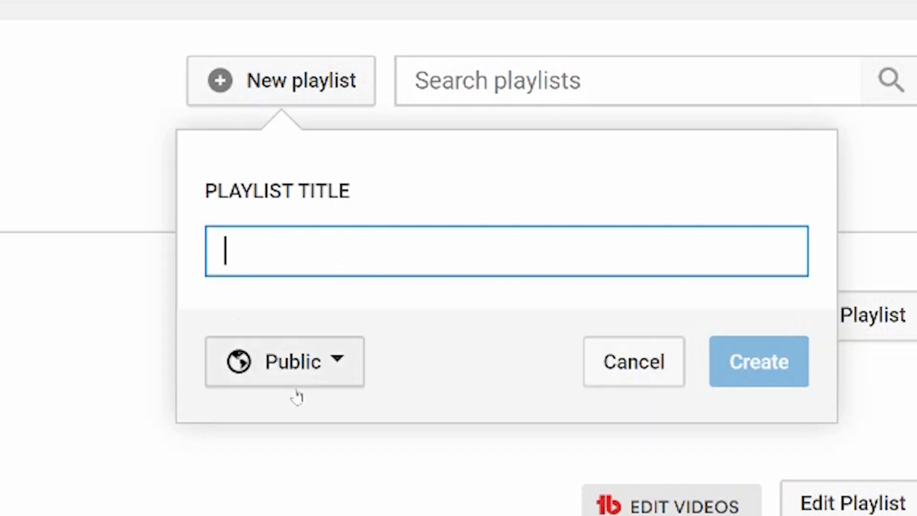
{"action": "mouse_move", "coordinate": [344, 410]}
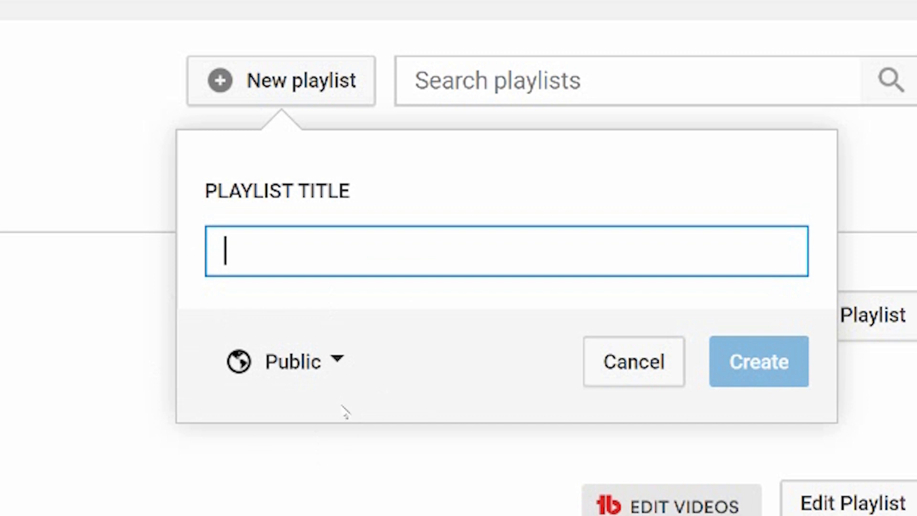
{"action": "left_click", "coordinate": [292, 360]}
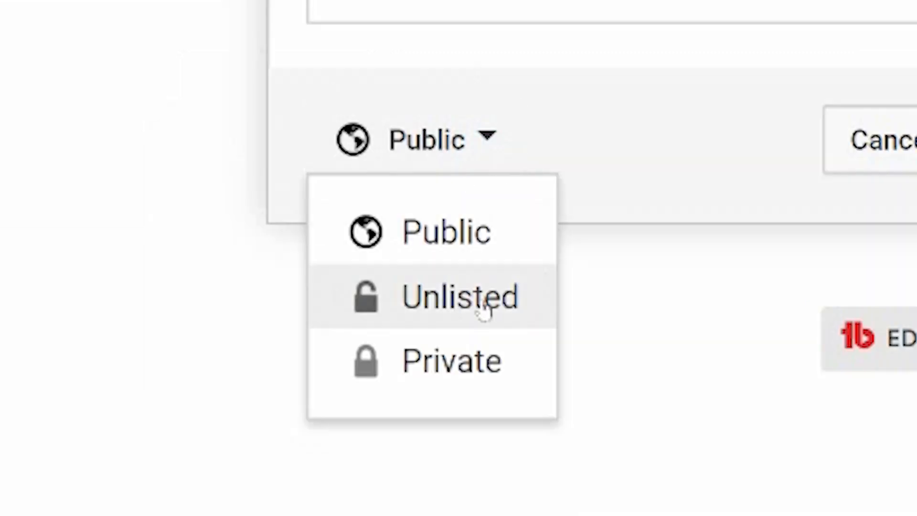
{"action": "mouse_move", "coordinate": [462, 231]}
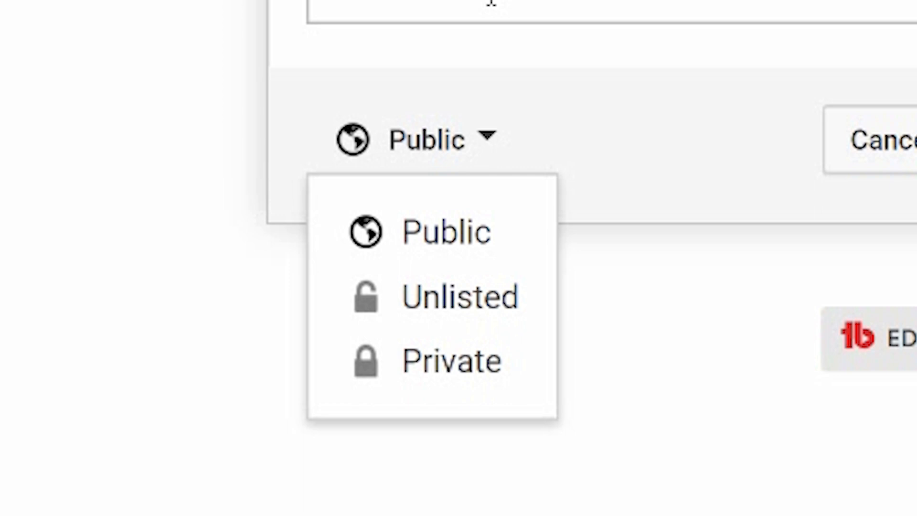
{"action": "mouse_move", "coordinate": [500, 67]}
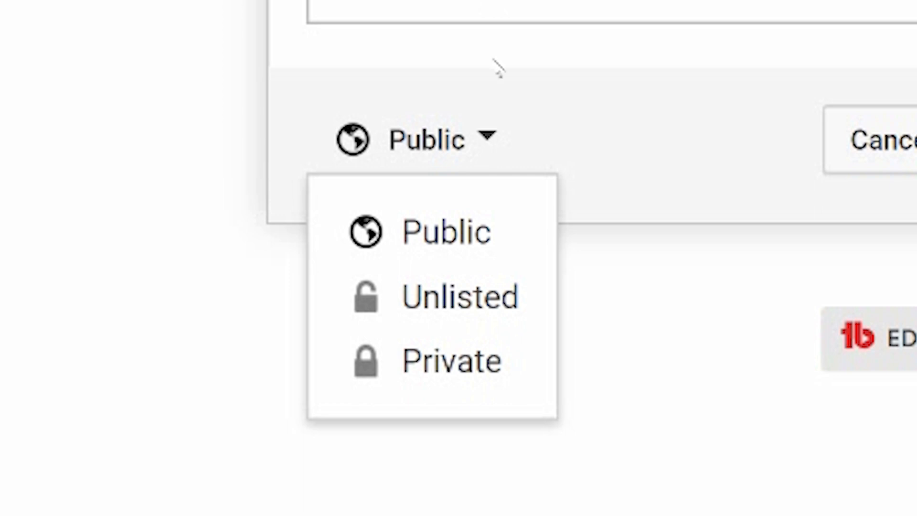
{"action": "mouse_move", "coordinate": [460, 296]}
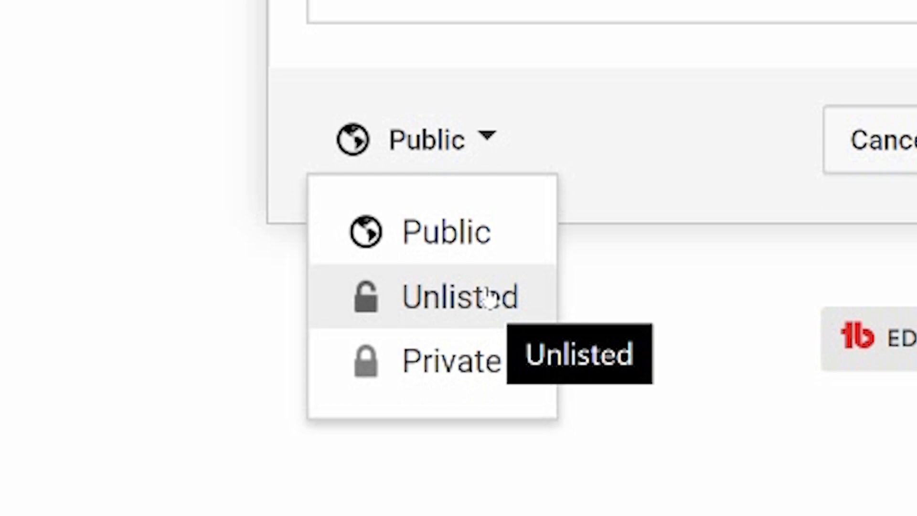
{"action": "mouse_move", "coordinate": [786, 148]}
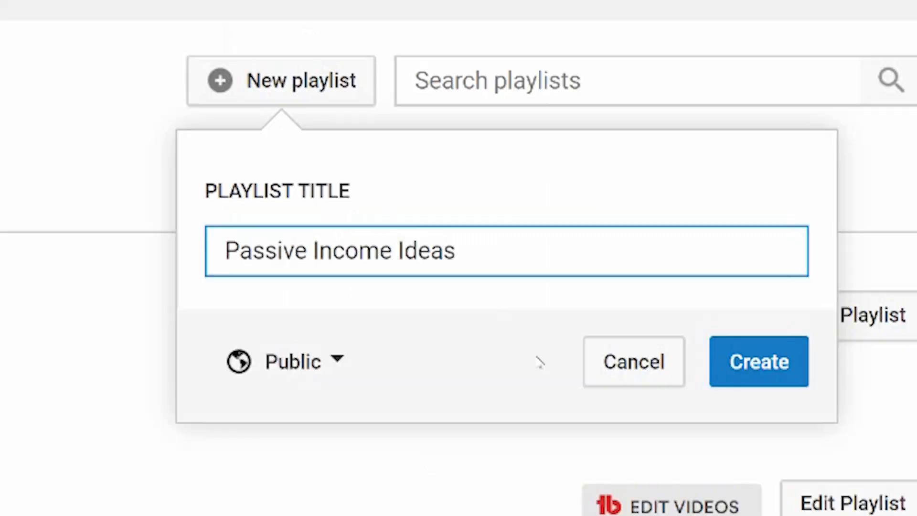
{"action": "mouse_move", "coordinate": [460, 424]}
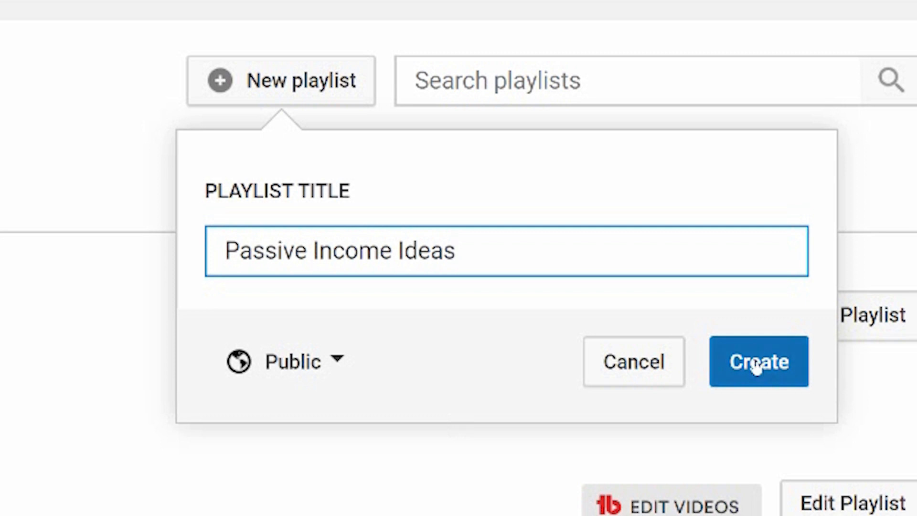
Create the Passive Income Ideas playlist and begin entering its description
{"action": "left_click", "coordinate": [757, 361]}
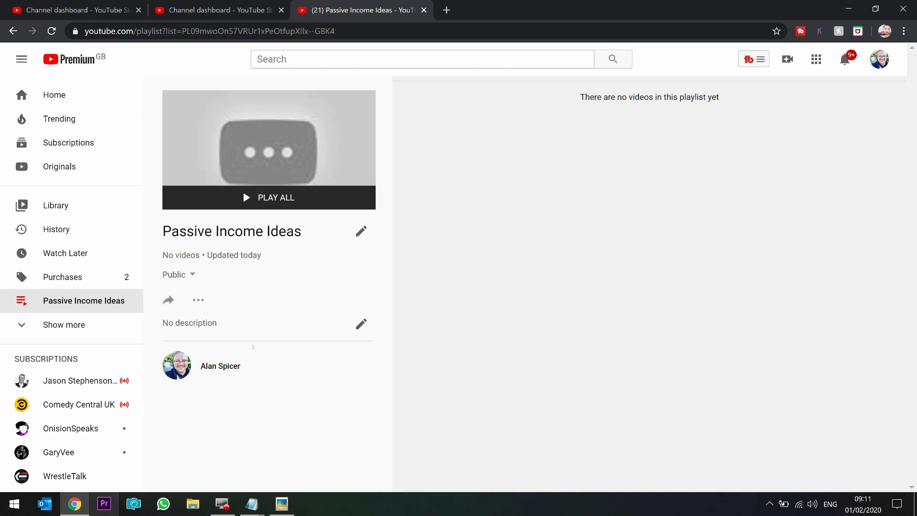
{"action": "mouse_move", "coordinate": [44, 503]}
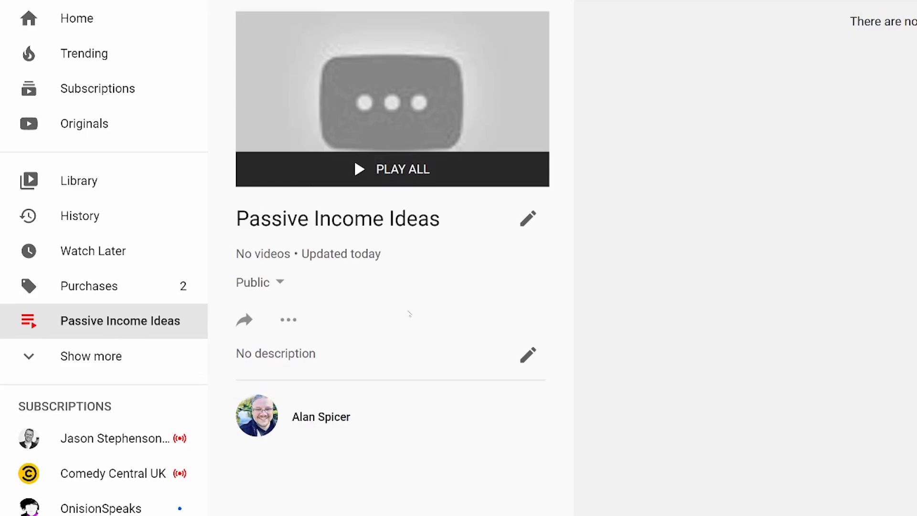
{"action": "left_click", "coordinate": [527, 355]}
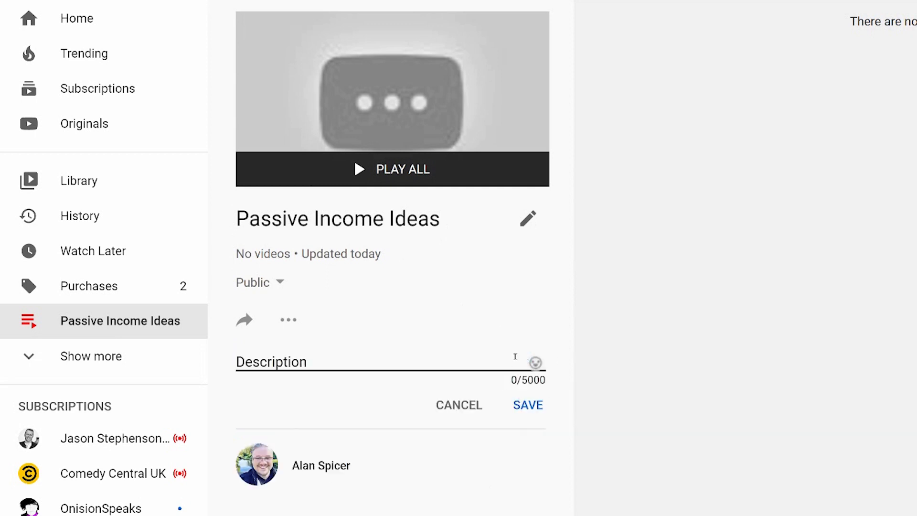
{"action": "mouse_move", "coordinate": [565, 392]}
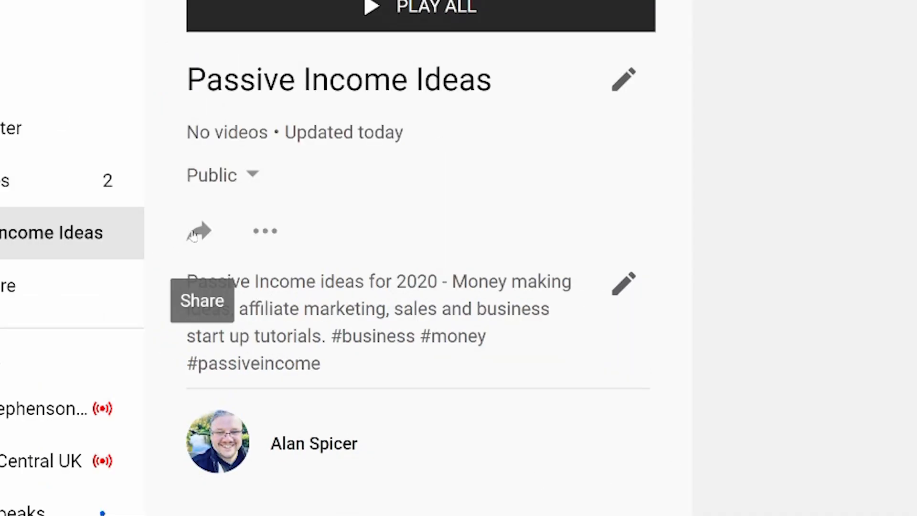
{"action": "mouse_move", "coordinate": [263, 231]}
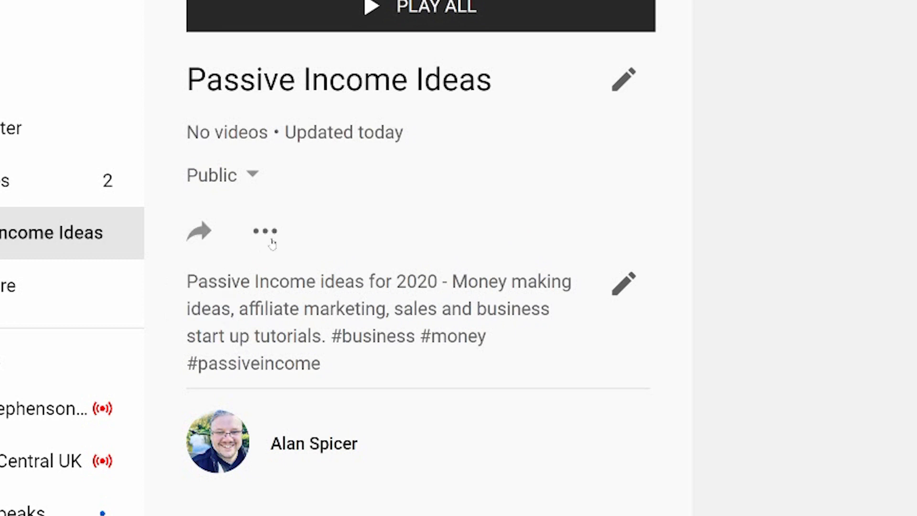
Show the playlist's three-dot menu with settings and delete options
{"action": "left_click", "coordinate": [264, 230]}
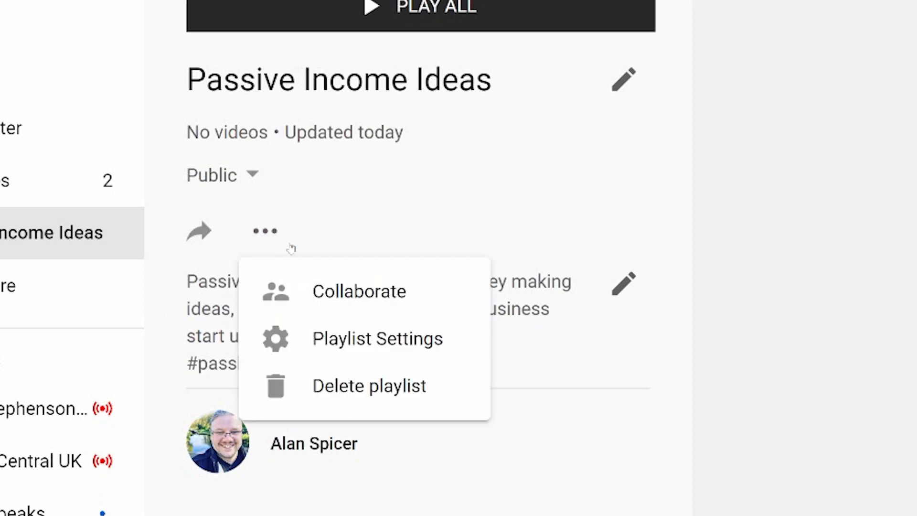
{"action": "mouse_move", "coordinate": [400, 298]}
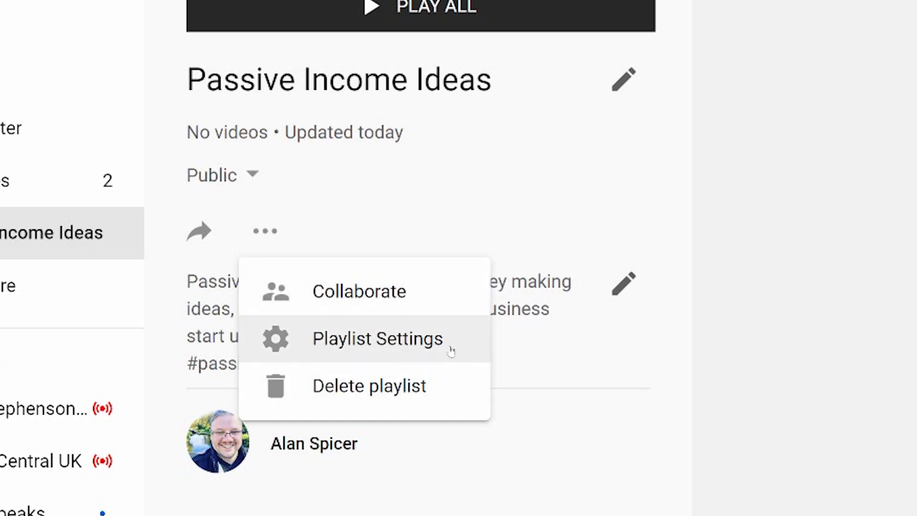
In Playlist Settings, enable 'Add new videos to top of playlist' and save
{"action": "left_click", "coordinate": [377, 338]}
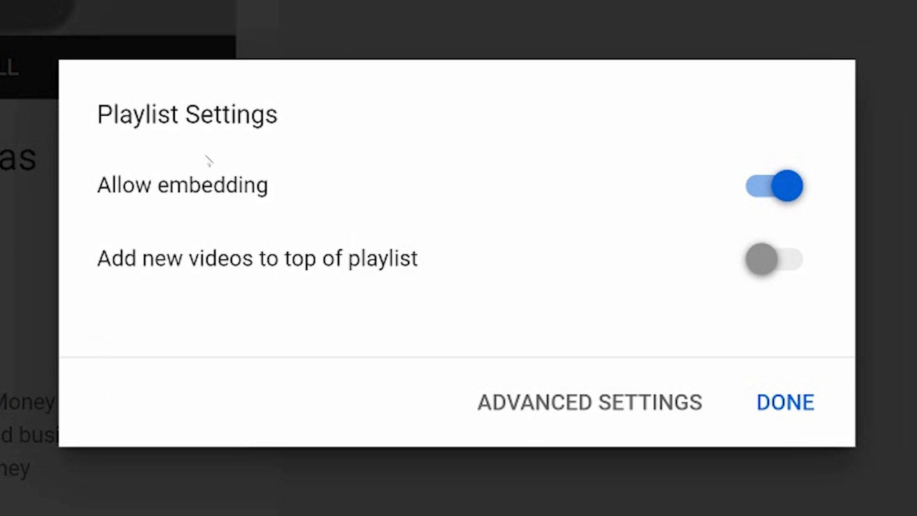
{"action": "mouse_move", "coordinate": [814, 195]}
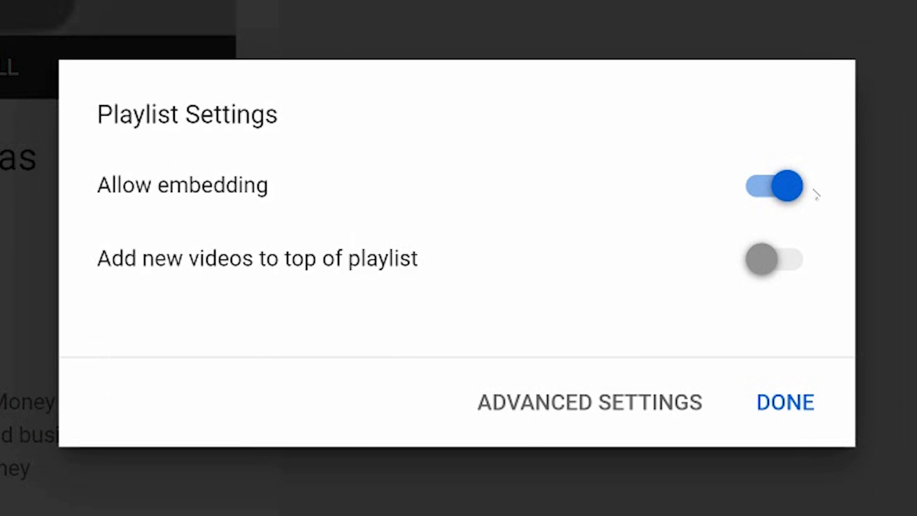
{"action": "mouse_move", "coordinate": [837, 209]}
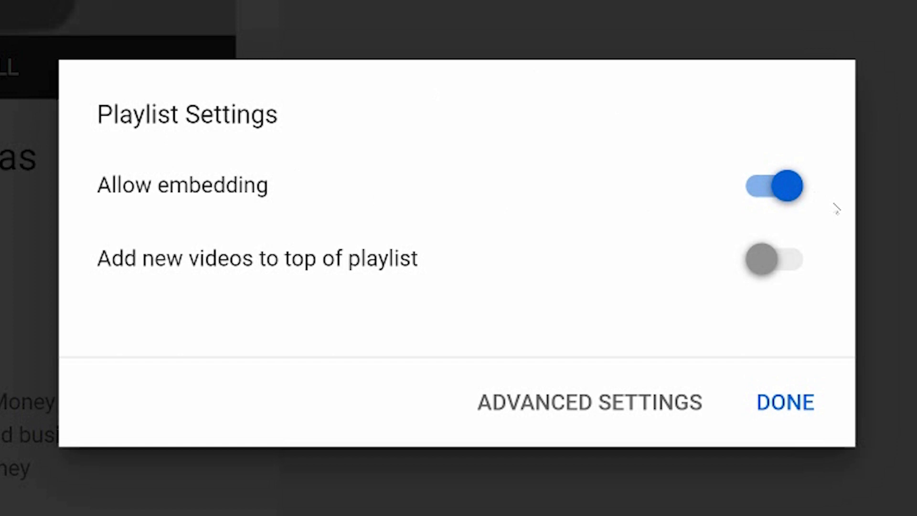
{"action": "left_click", "coordinate": [772, 259]}
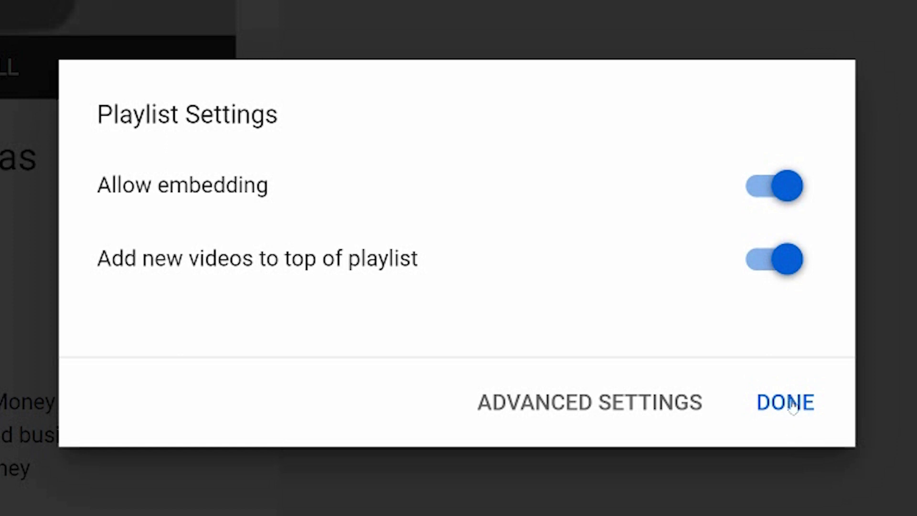
{"action": "left_click", "coordinate": [783, 402]}
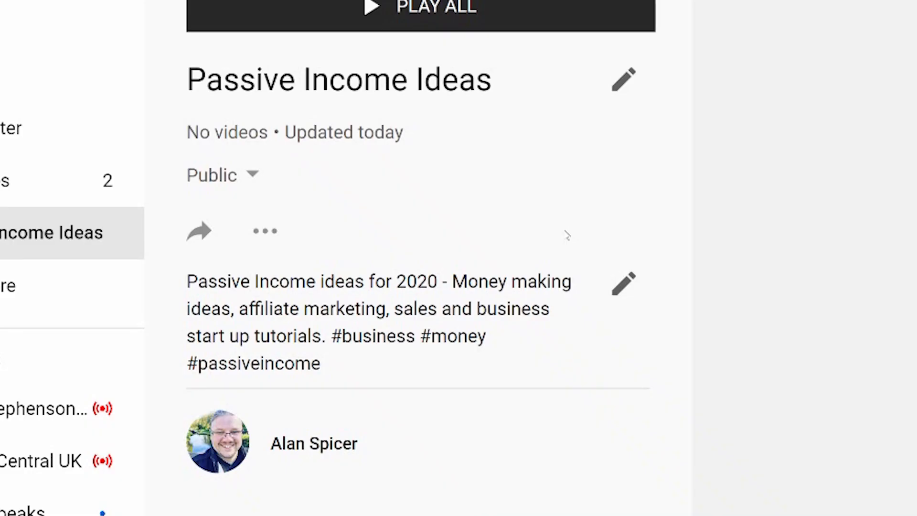
Reopen Playlist Settings from the three-dot menu to confirm the saved options
{"action": "left_click", "coordinate": [264, 230]}
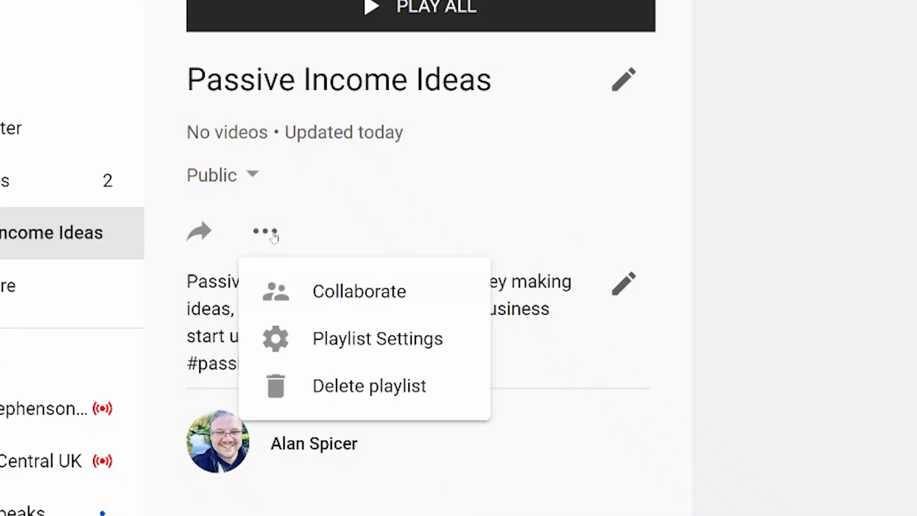
{"action": "mouse_move", "coordinate": [273, 231]}
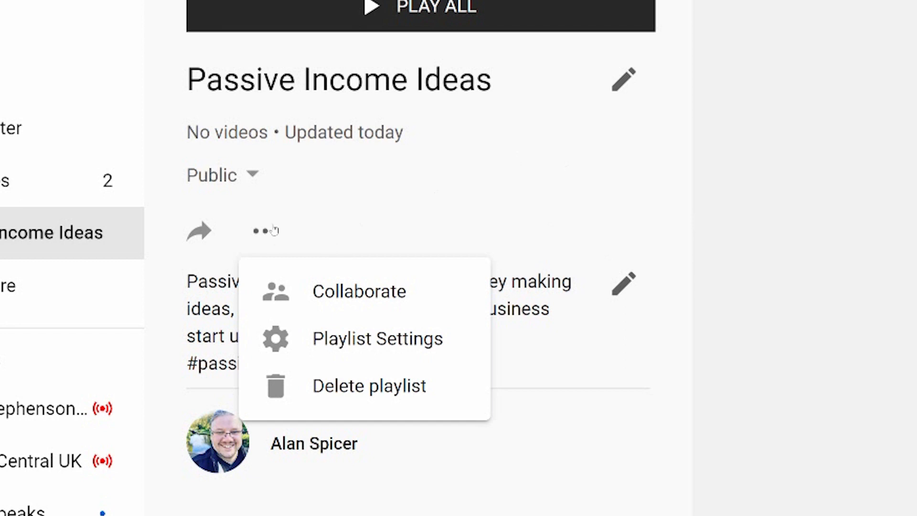
{"action": "mouse_move", "coordinate": [376, 338]}
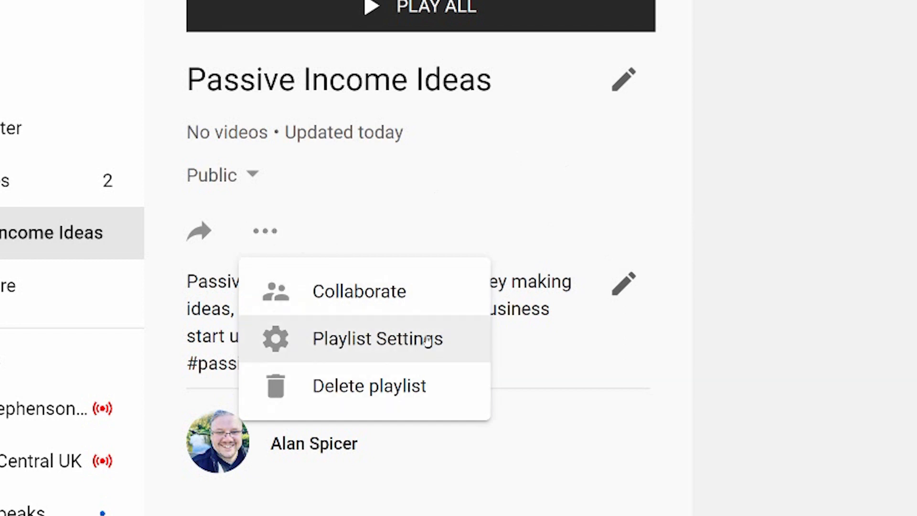
{"action": "left_click", "coordinate": [377, 338]}
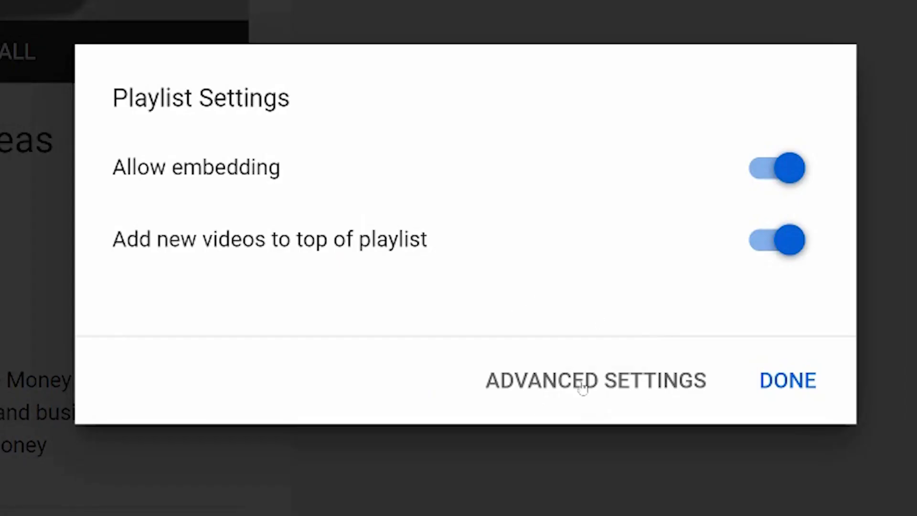
In Advanced Settings, review Privacy and Ordering (keeping manual), then go to the Auto add rules
{"action": "left_click", "coordinate": [595, 380]}
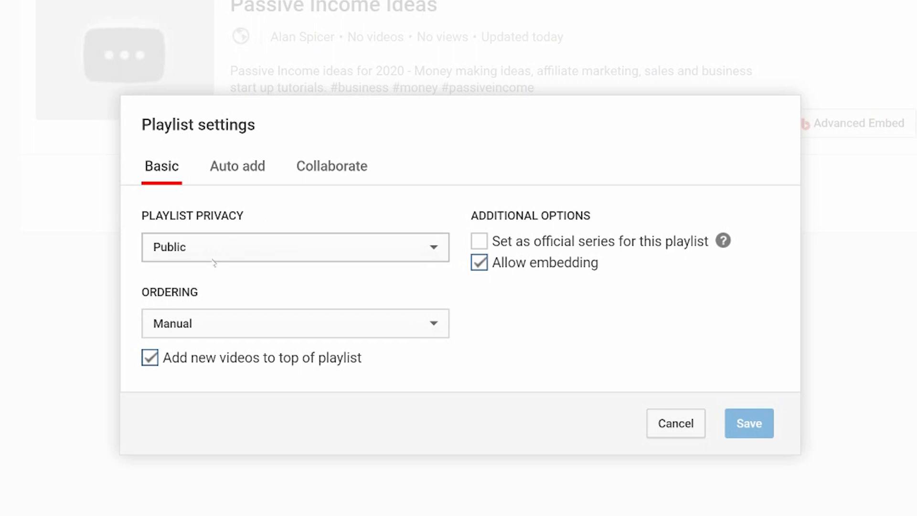
{"action": "left_click", "coordinate": [295, 247]}
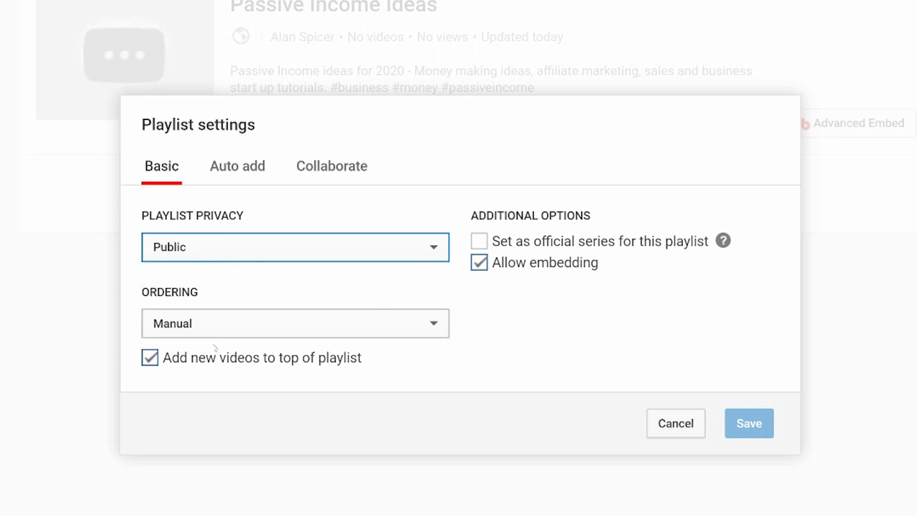
{"action": "left_click", "coordinate": [294, 322]}
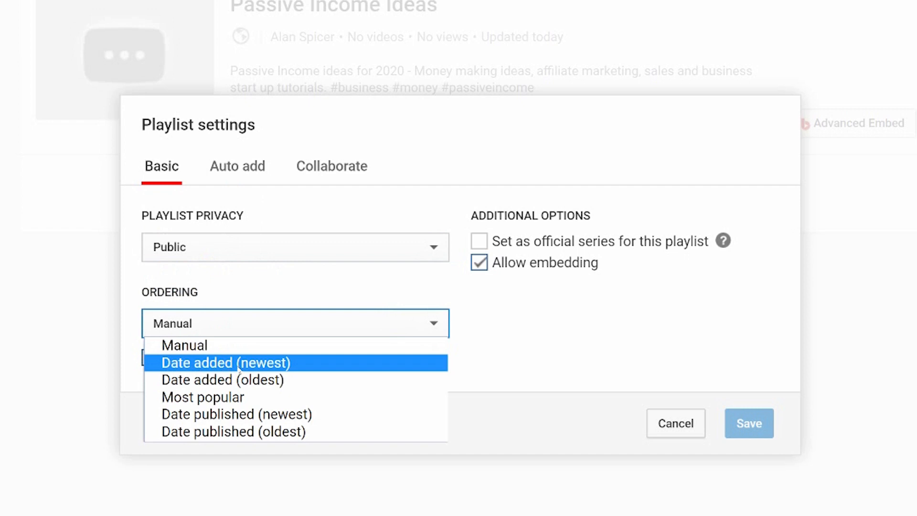
{"action": "mouse_move", "coordinate": [222, 379]}
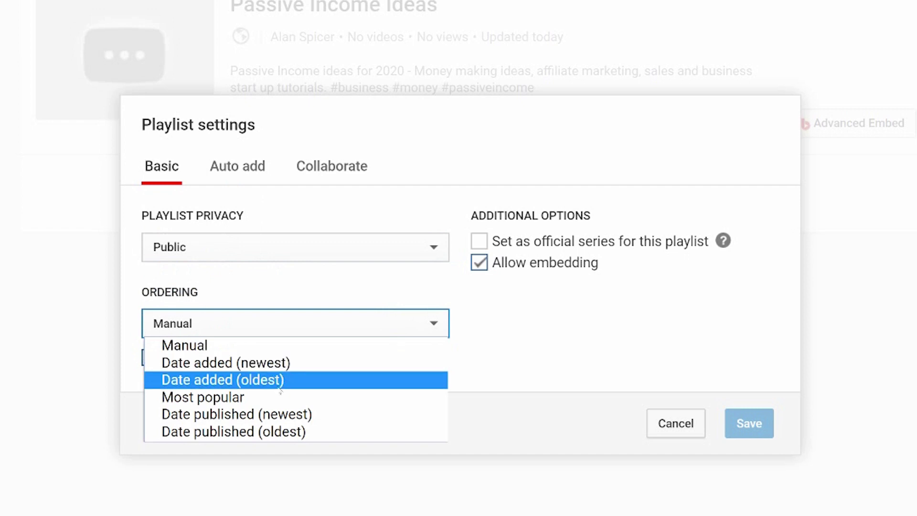
{"action": "mouse_move", "coordinate": [234, 431]}
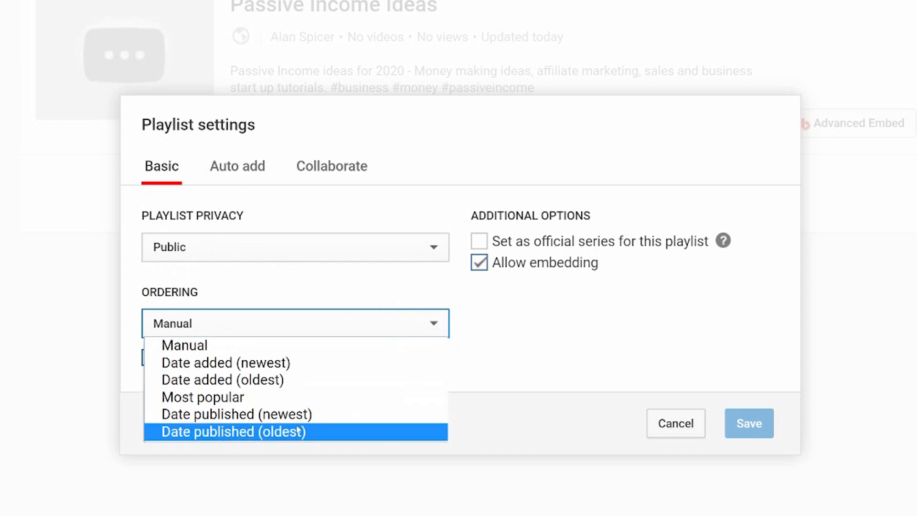
{"action": "left_click", "coordinate": [184, 344]}
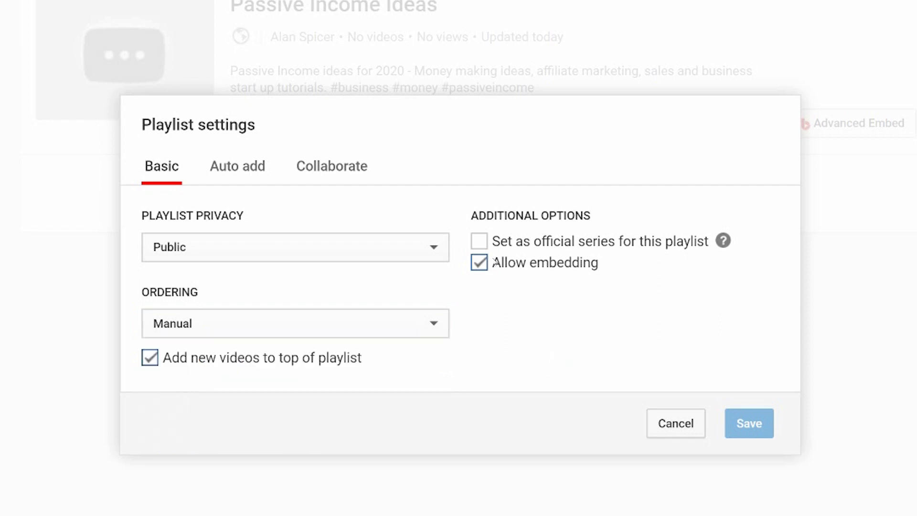
{"action": "mouse_move", "coordinate": [737, 252]}
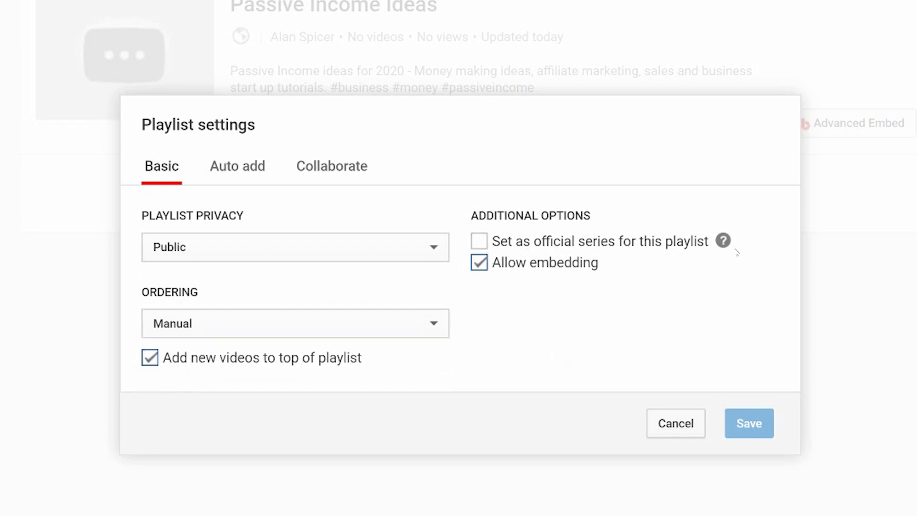
{"action": "mouse_move", "coordinate": [720, 270]}
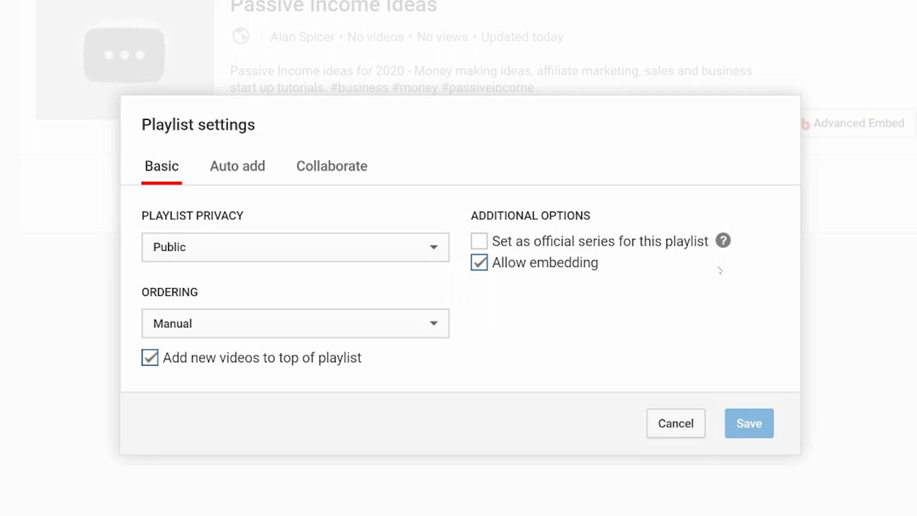
{"action": "left_click", "coordinate": [237, 165]}
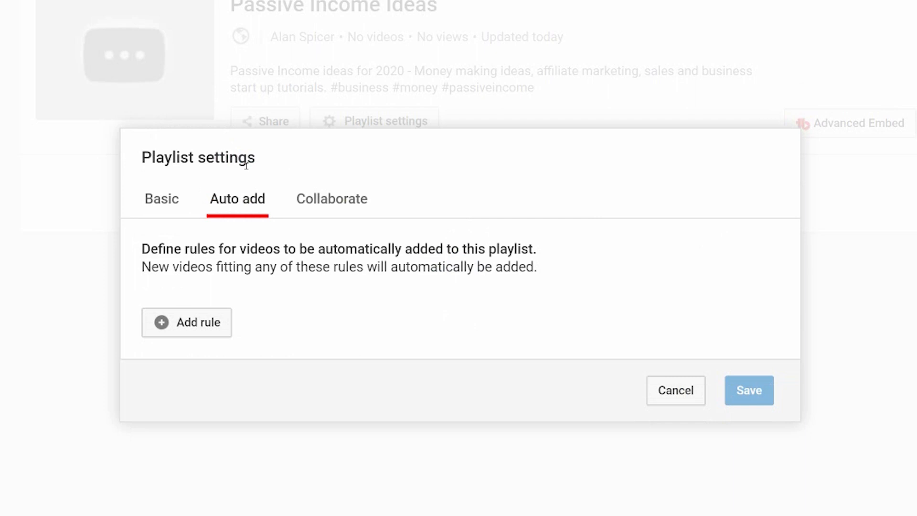
{"action": "mouse_move", "coordinate": [274, 281]}
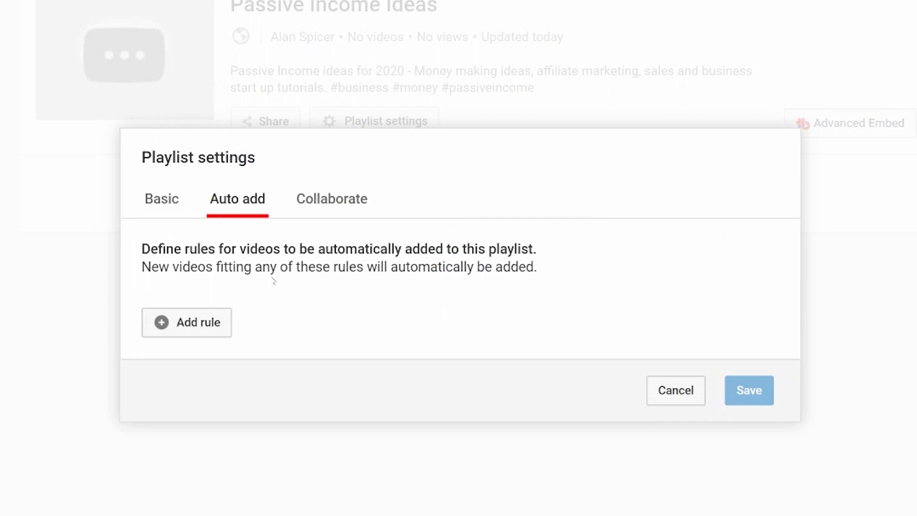
Add a new auto-add rule and choose what it matches on
{"action": "left_click", "coordinate": [186, 322]}
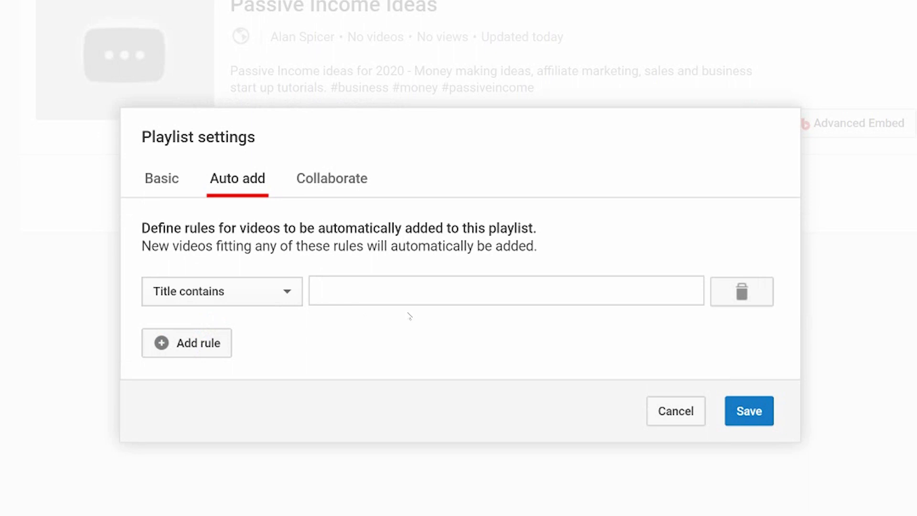
{"action": "mouse_move", "coordinate": [256, 293]}
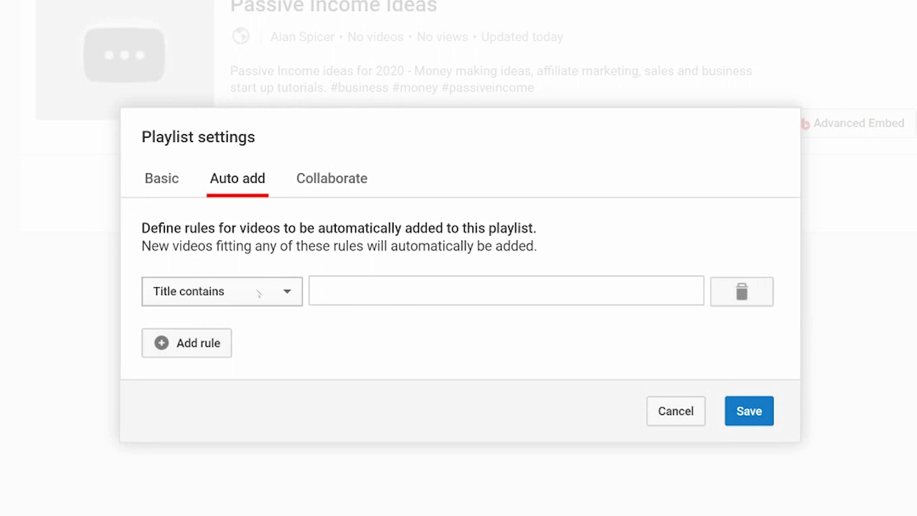
{"action": "left_click", "coordinate": [221, 291]}
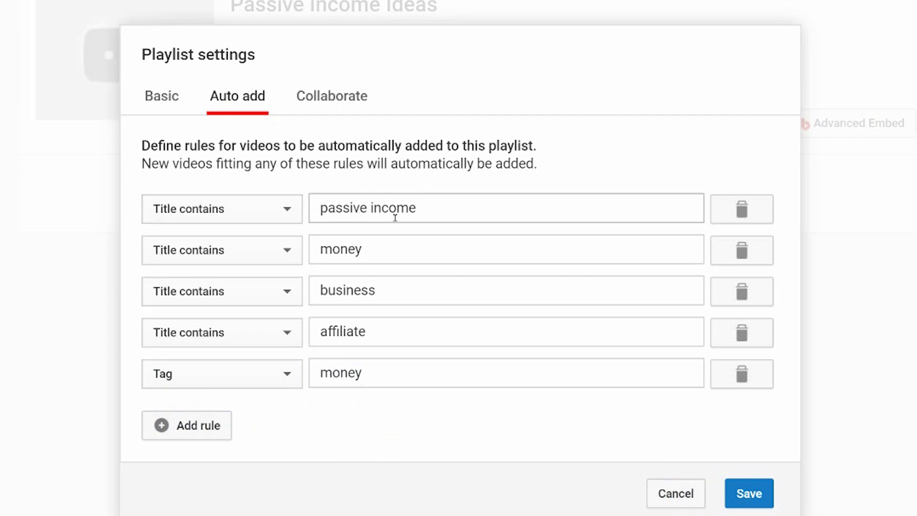
{"action": "mouse_move", "coordinate": [390, 270]}
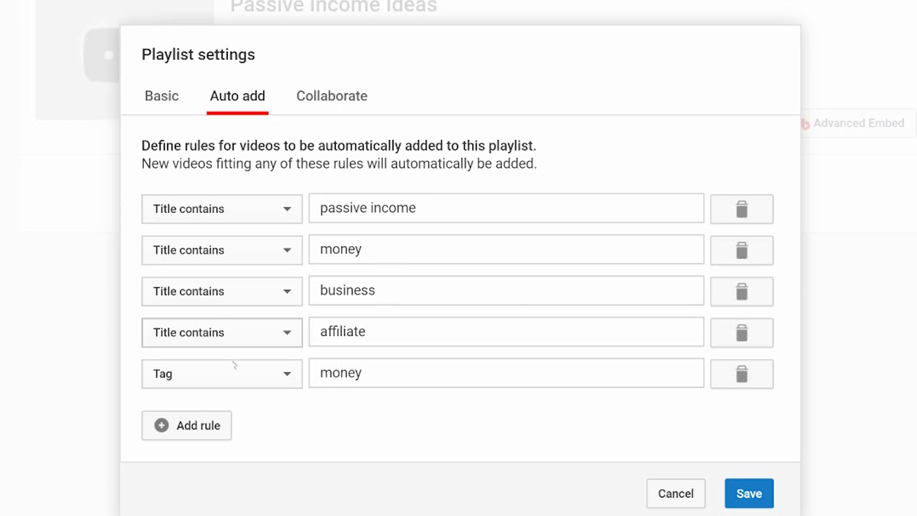
{"action": "mouse_move", "coordinate": [328, 393]}
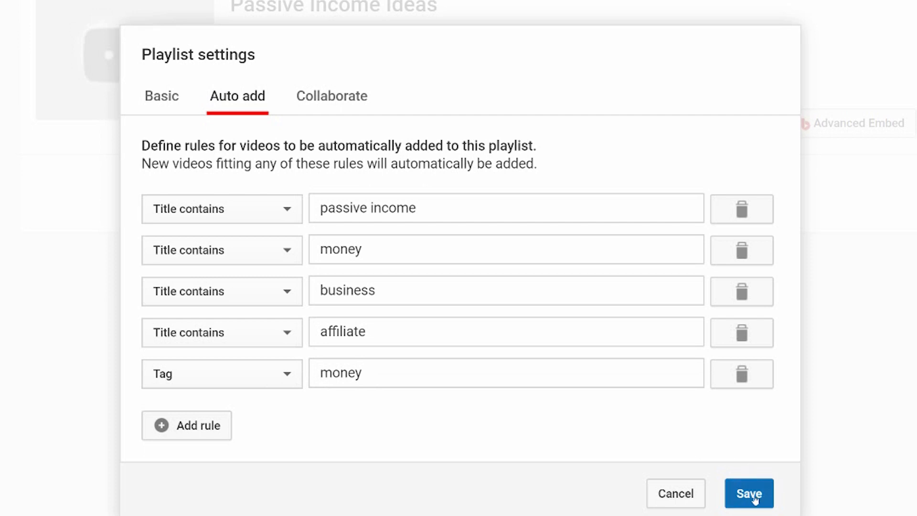
Save the rules, tick 'Add 9 recent videos that match this rule', and confirm
{"action": "left_click", "coordinate": [749, 492]}
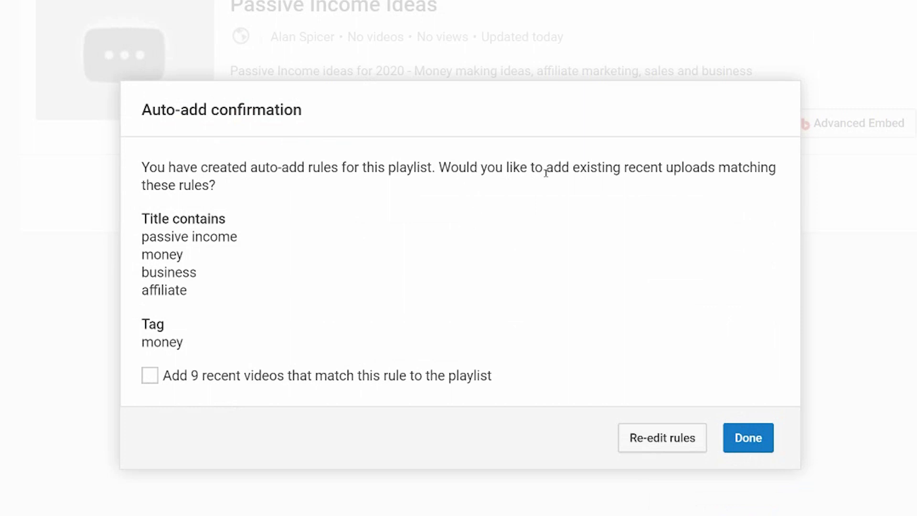
{"action": "mouse_move", "coordinate": [237, 195]}
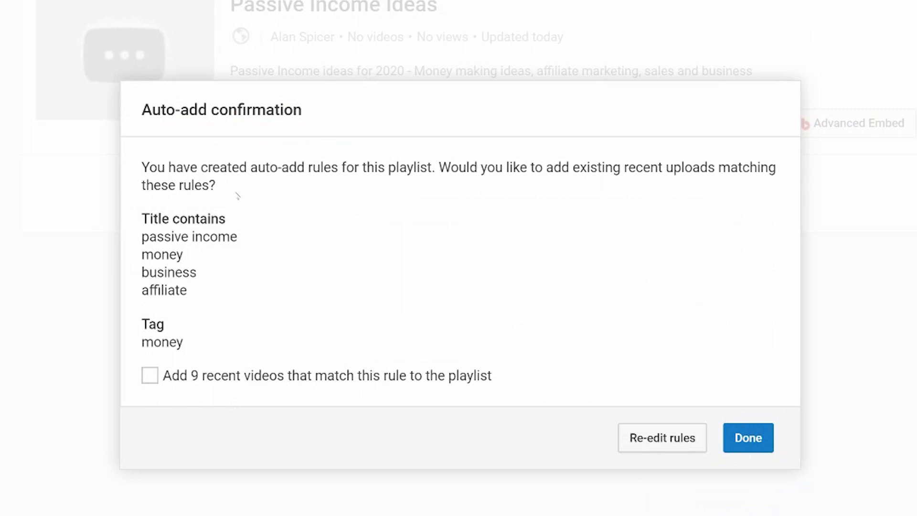
{"action": "mouse_move", "coordinate": [229, 257]}
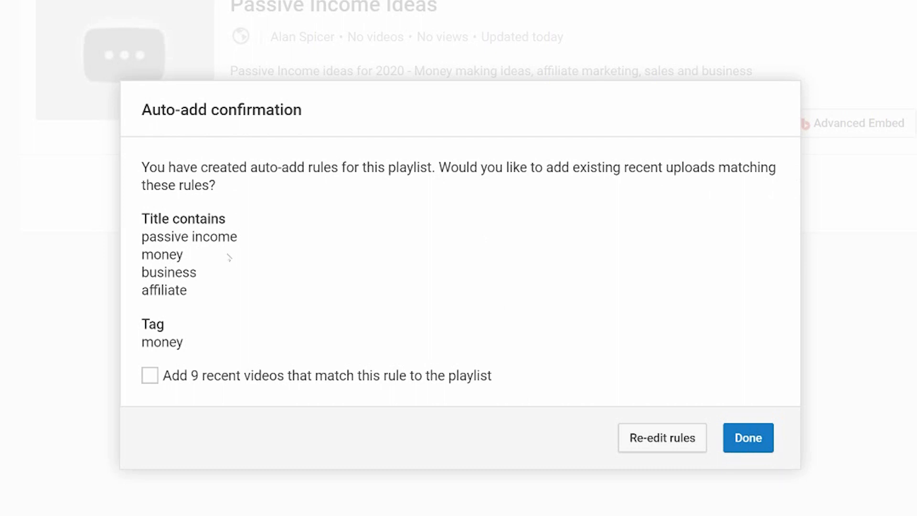
{"action": "mouse_move", "coordinate": [217, 312]}
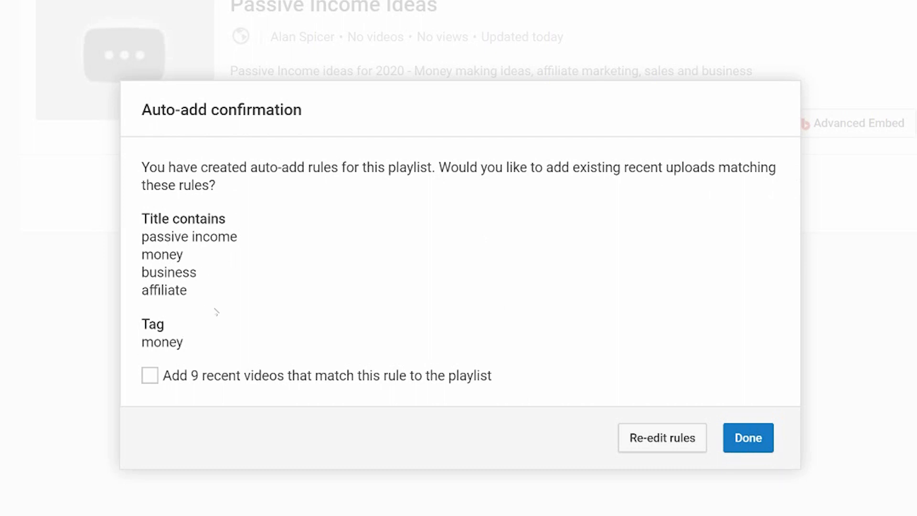
{"action": "mouse_move", "coordinate": [487, 374]}
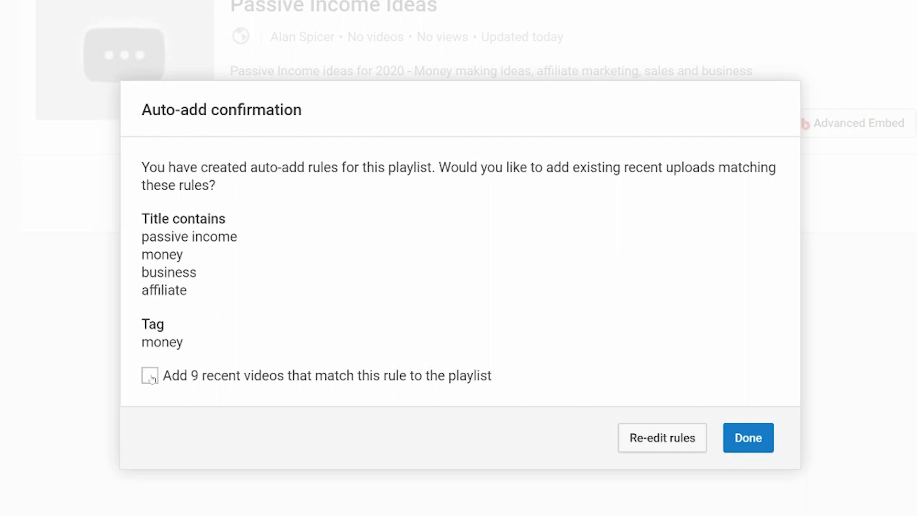
{"action": "left_click", "coordinate": [150, 376]}
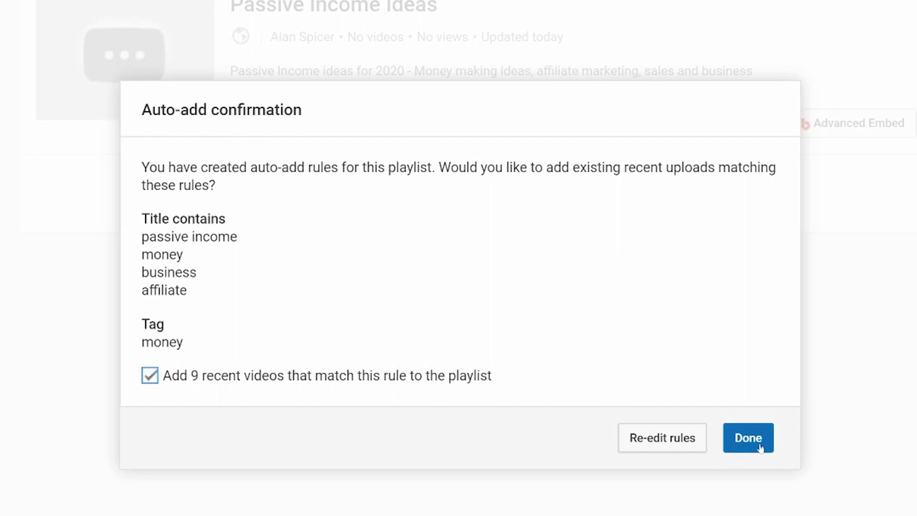
{"action": "left_click", "coordinate": [747, 437]}
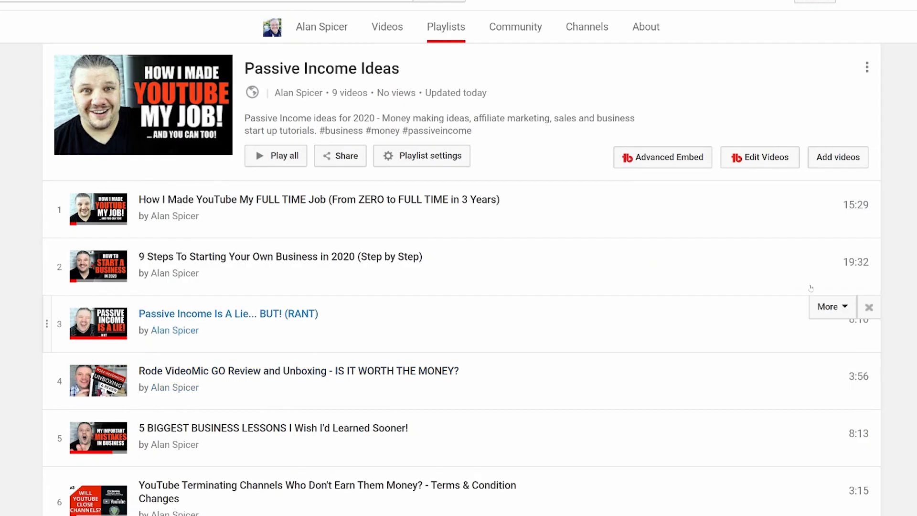
Scroll through the playlist to review the nine added videos
{"action": "scroll", "scroll_direction": "down", "scroll_amount": 3}
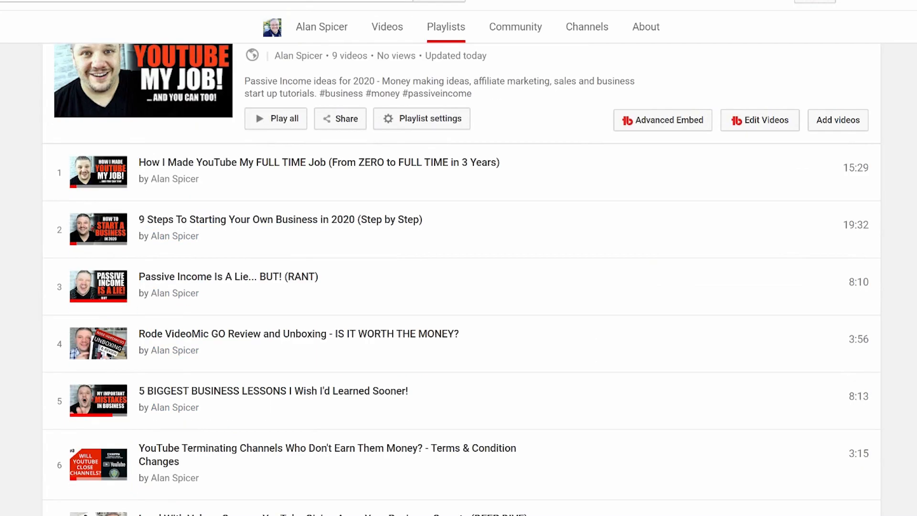
{"action": "scroll", "scroll_direction": "up", "scroll_amount": 3}
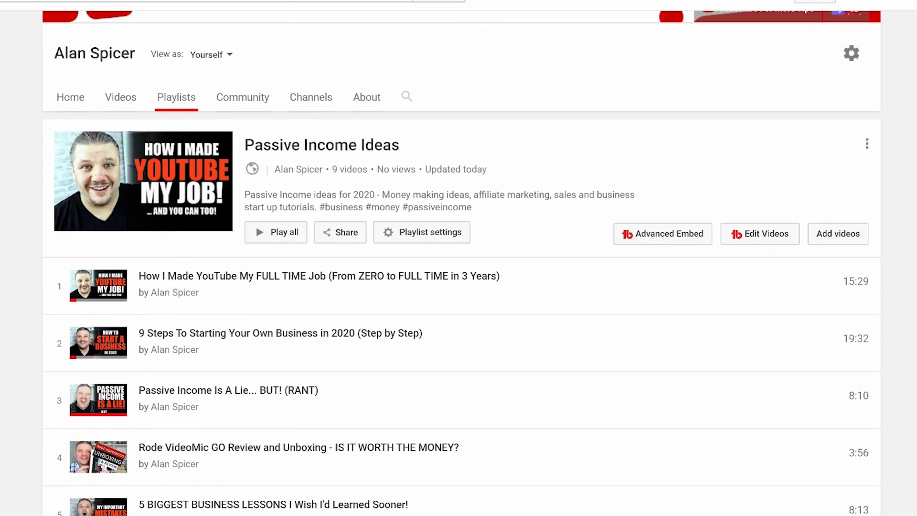
{"action": "scroll", "scroll_direction": "up", "scroll_amount": 3}
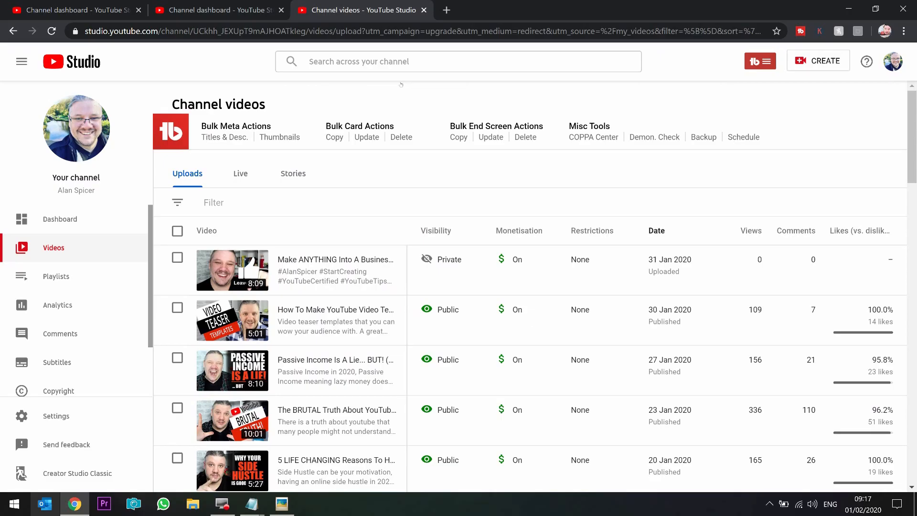
{"action": "mouse_move", "coordinate": [55, 276]}
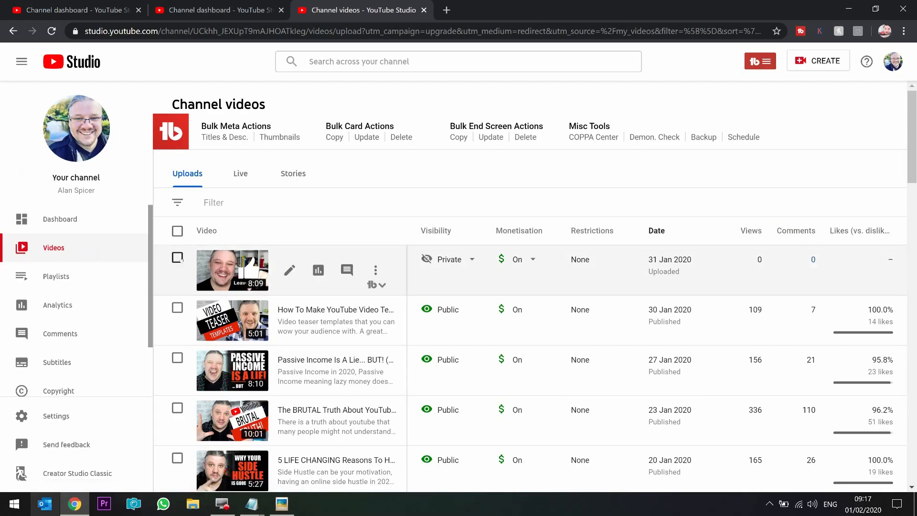
Select uploads, choose Add to playlist > New playlist, then open the Make ANYTHING video's details
{"action": "left_click", "coordinate": [178, 310]}
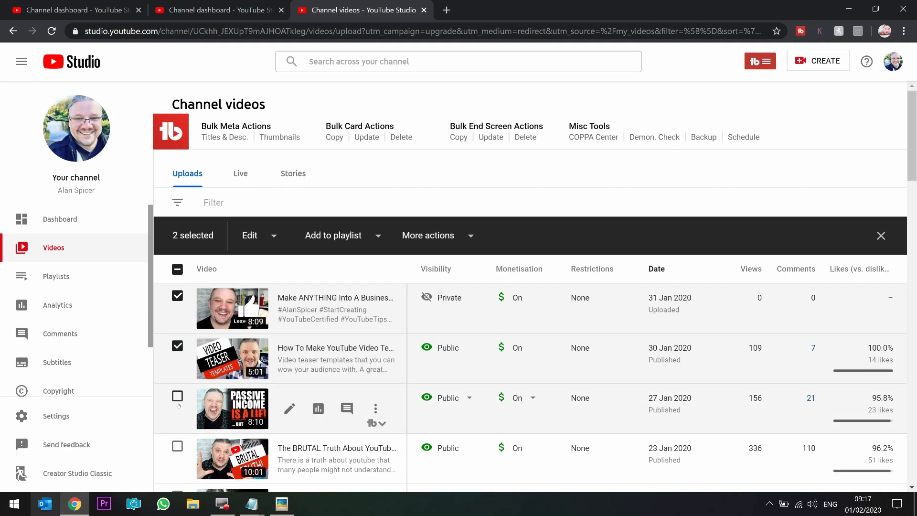
{"action": "left_click", "coordinate": [177, 396]}
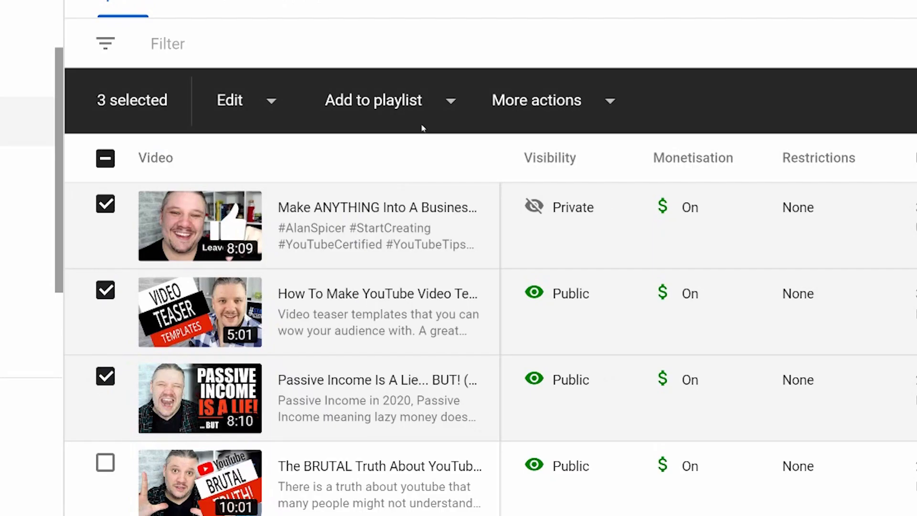
{"action": "left_click", "coordinate": [372, 100]}
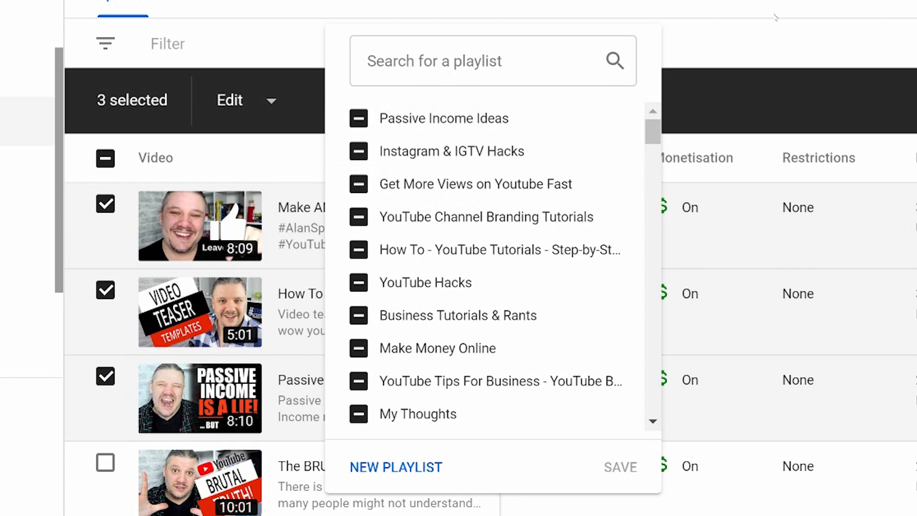
{"action": "left_click", "coordinate": [396, 467]}
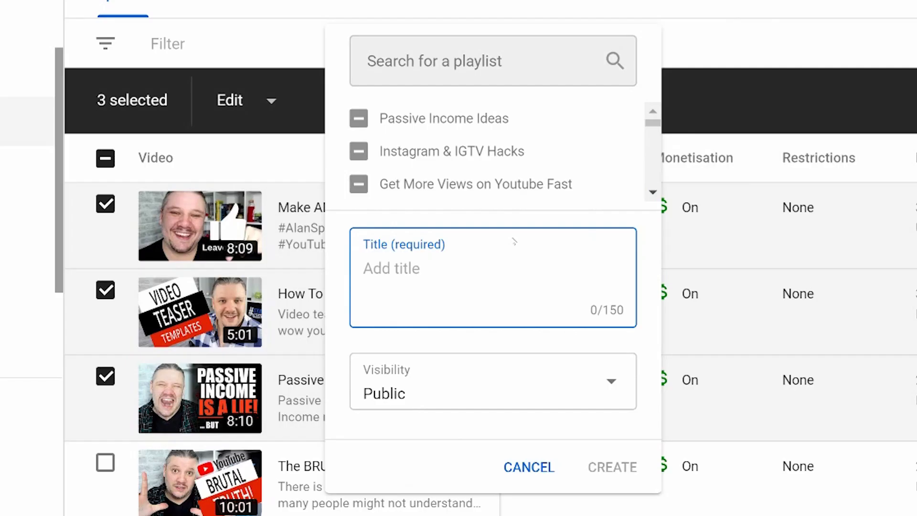
{"action": "mouse_move", "coordinate": [534, 368]}
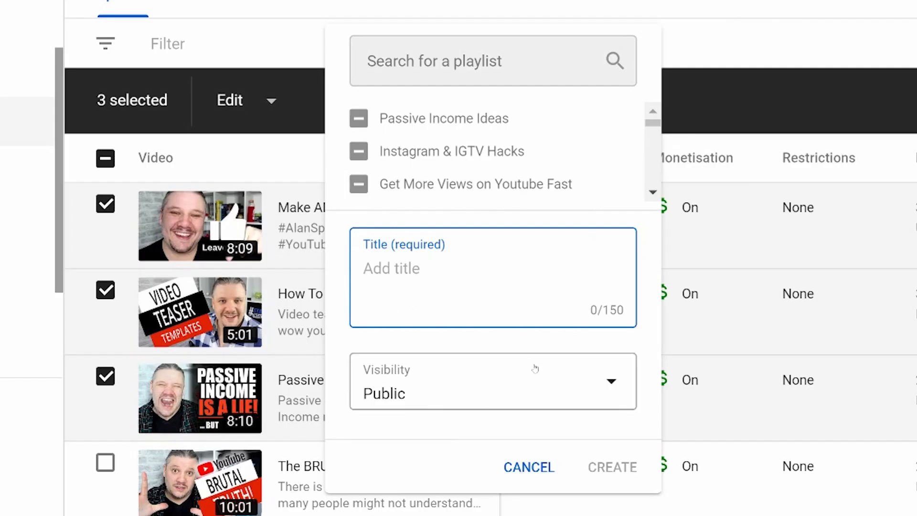
{"action": "mouse_move", "coordinate": [526, 358]}
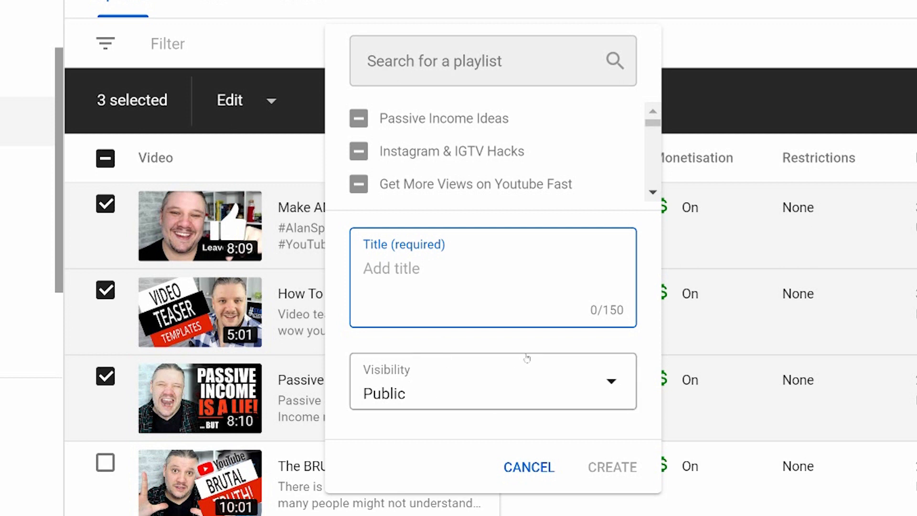
{"action": "left_click", "coordinate": [390, 268]}
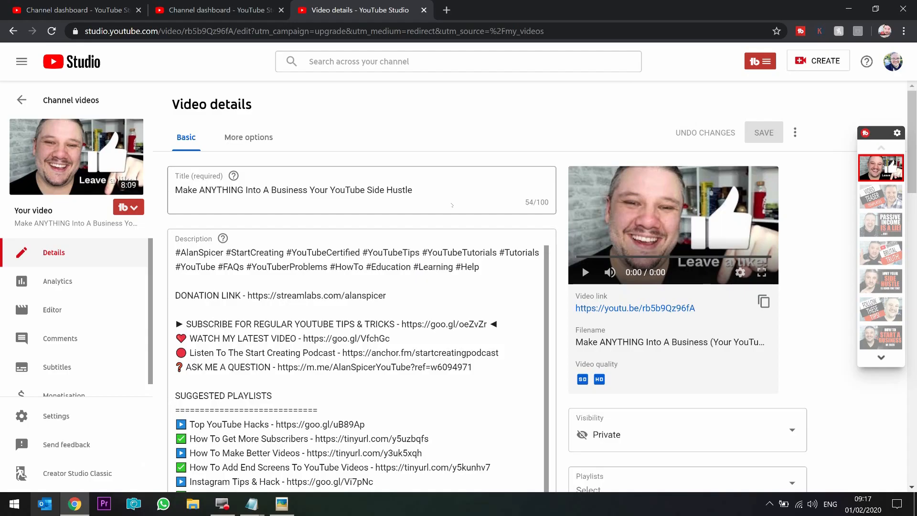
From the Make ANYTHING video's playlist picker, start a new public playlist ready for its title
{"action": "scroll", "scroll_direction": "down", "scroll_amount": 3}
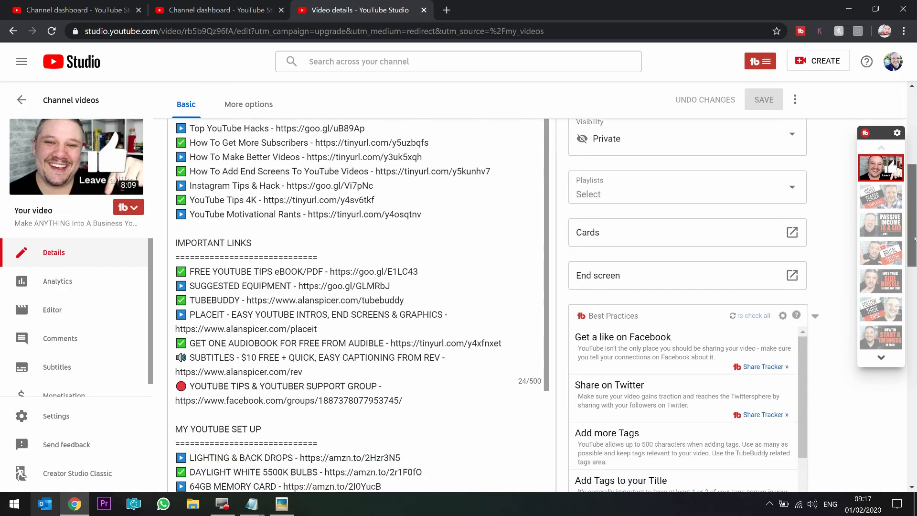
{"action": "left_click", "coordinate": [686, 194]}
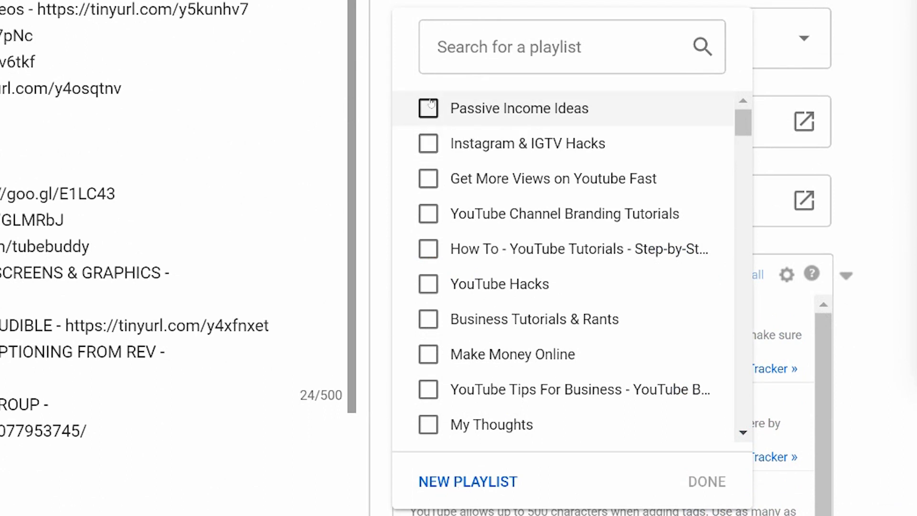
{"action": "mouse_move", "coordinate": [427, 284]}
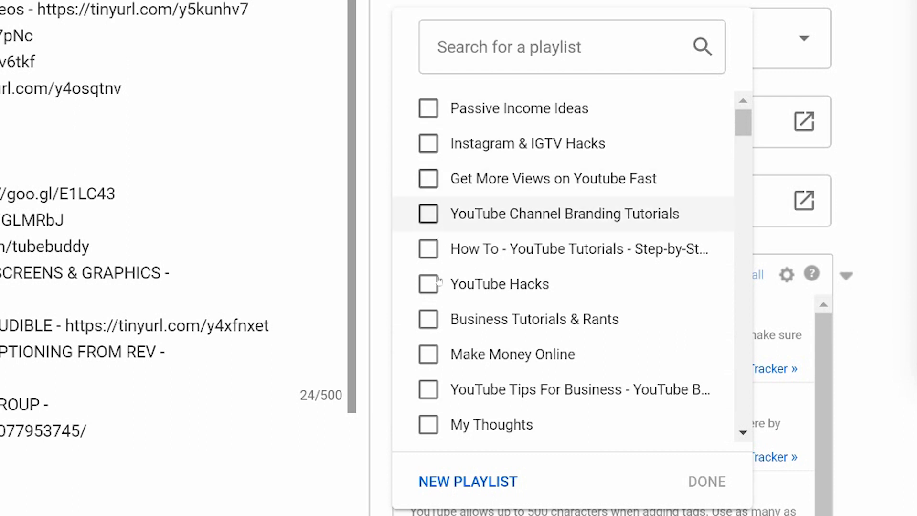
{"action": "mouse_move", "coordinate": [470, 490]}
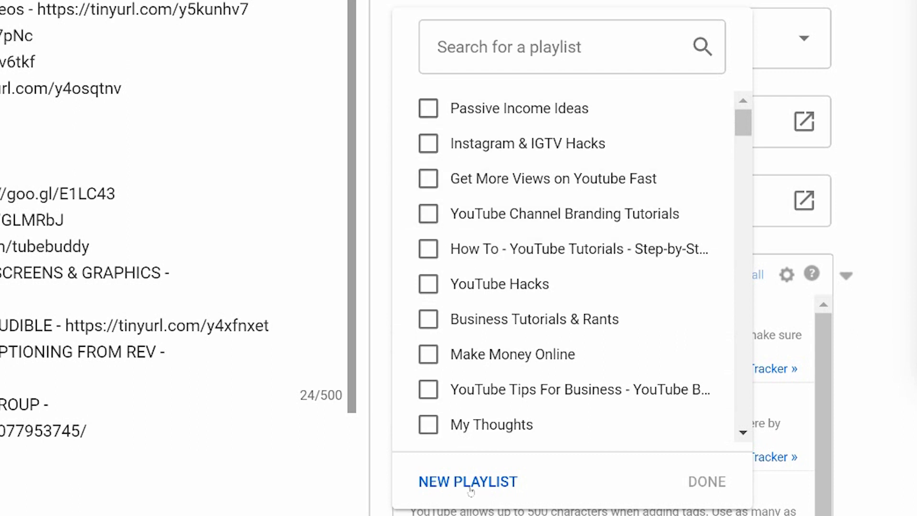
{"action": "left_click", "coordinate": [467, 481]}
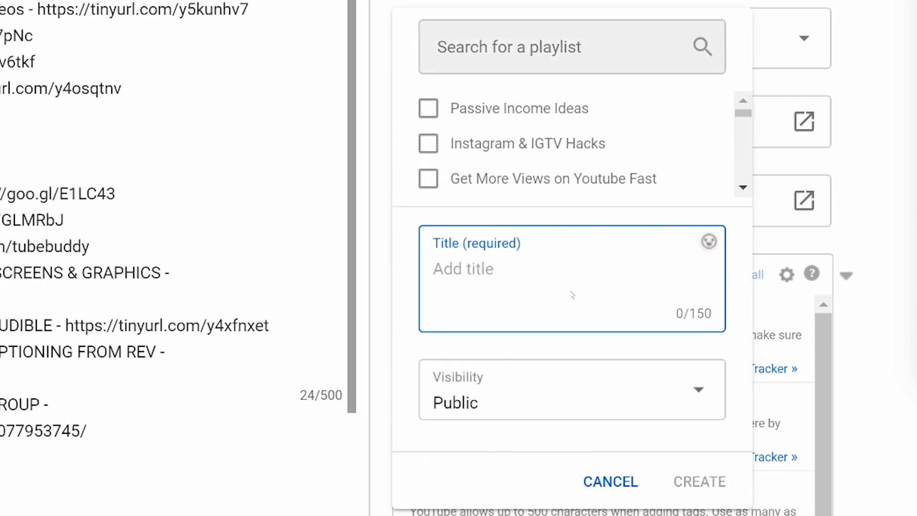
{"action": "mouse_move", "coordinate": [545, 444]}
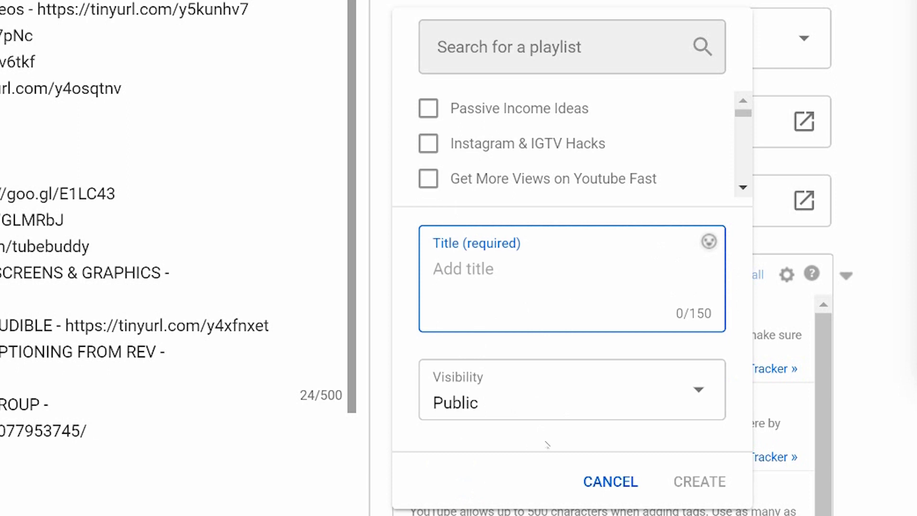
{"action": "left_click", "coordinate": [462, 268]}
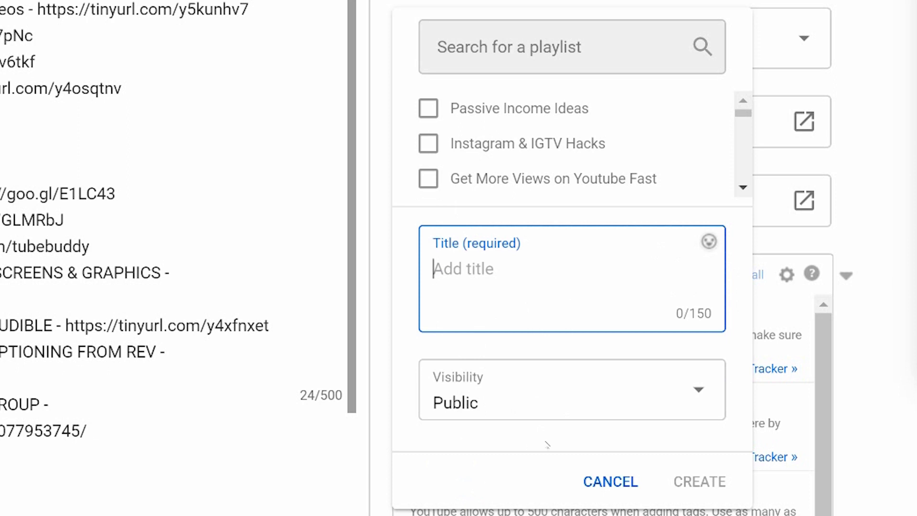